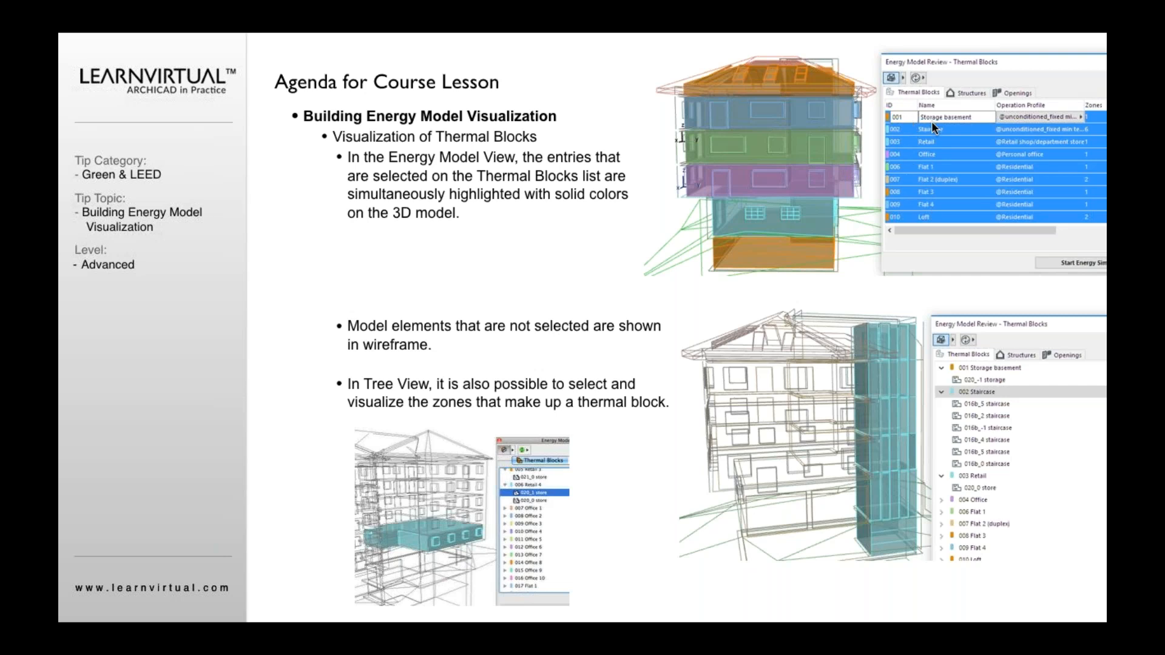
mouse_move(962, 135)
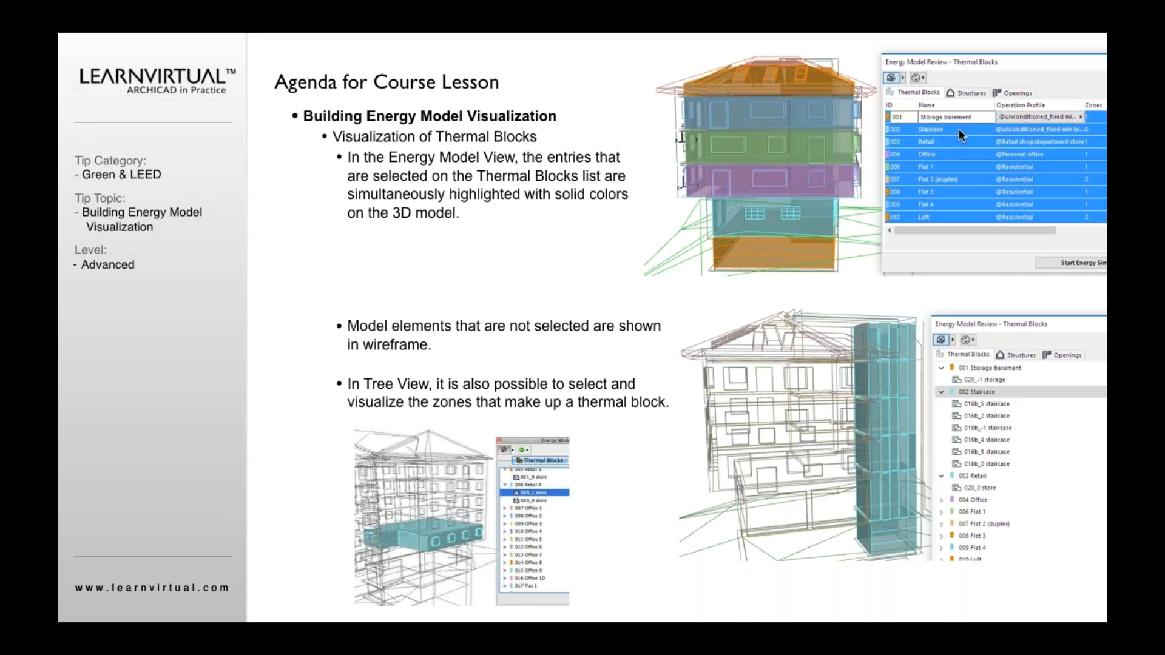
mouse_move(954, 162)
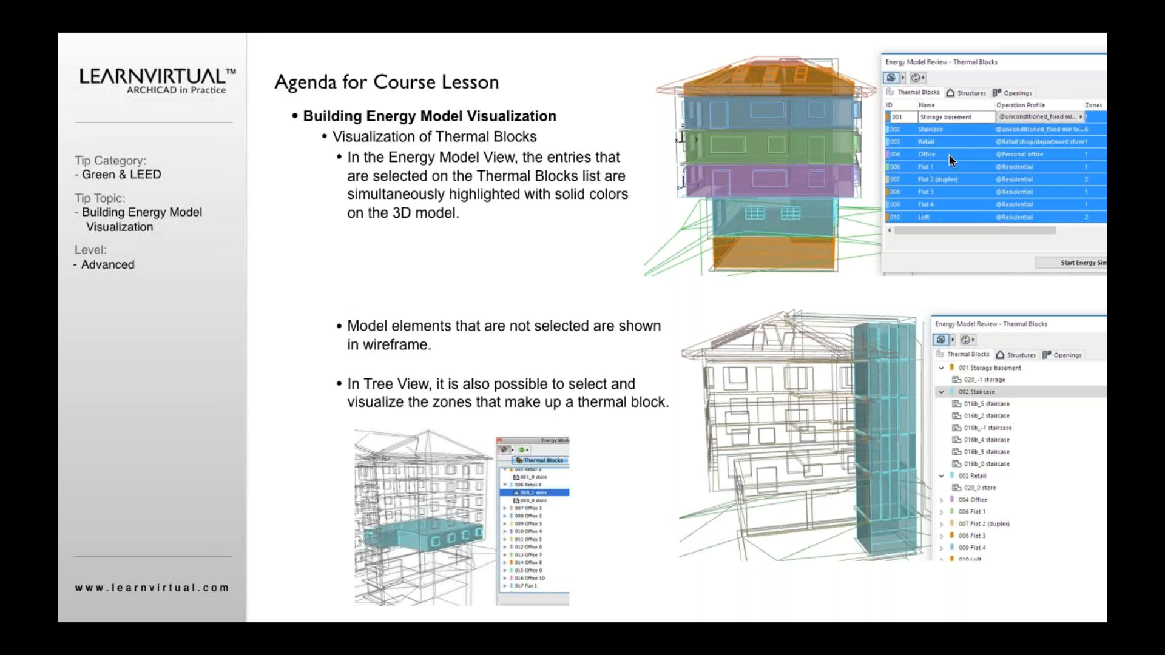
mouse_move(944, 167)
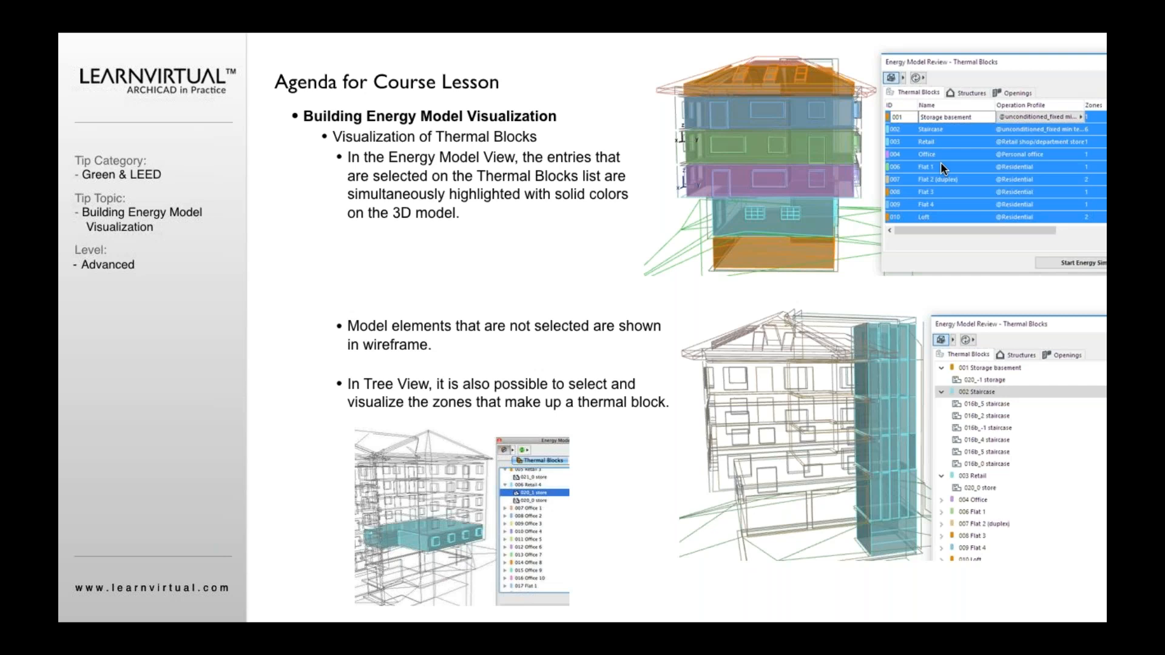
mouse_move(942, 152)
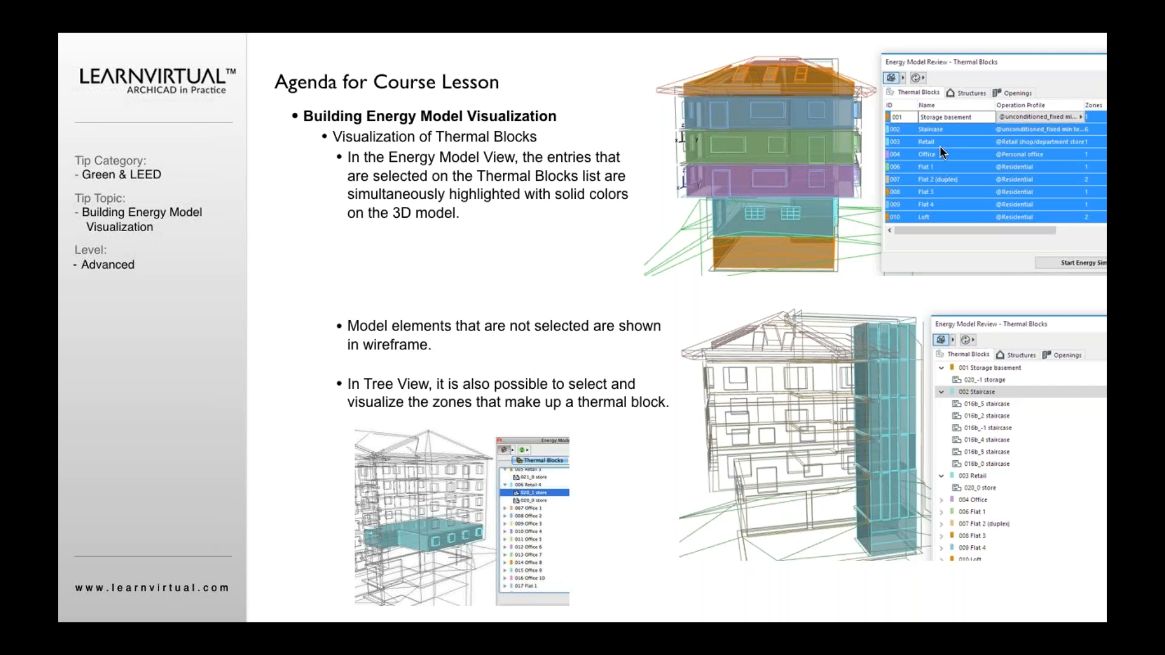
mouse_move(943, 158)
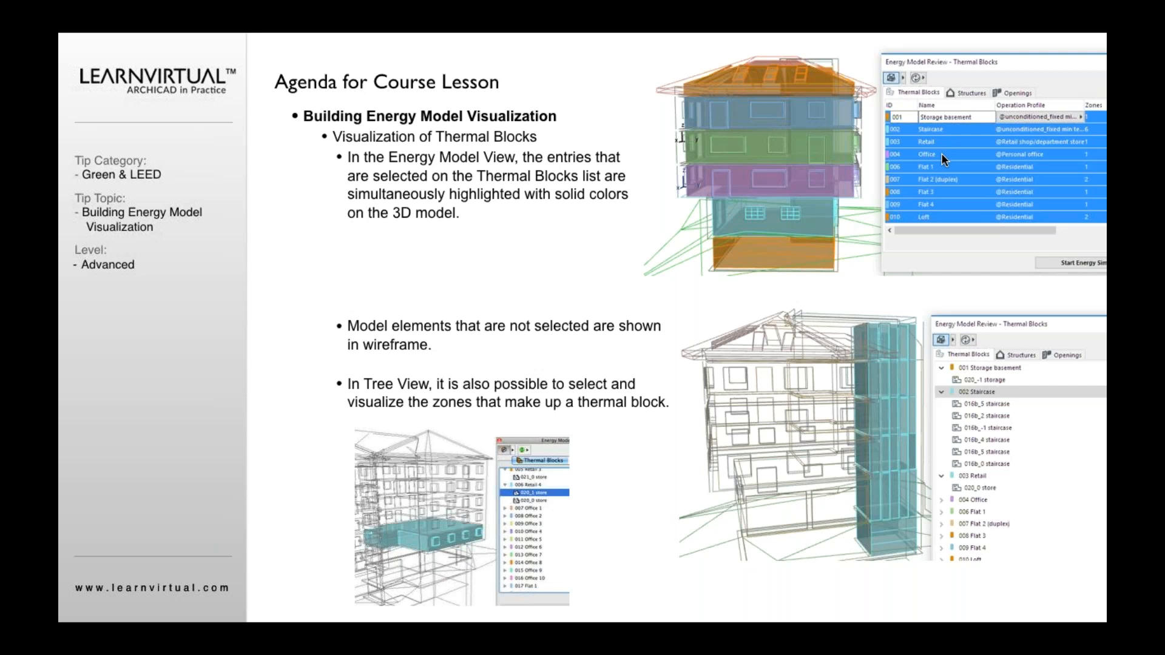
mouse_move(558, 356)
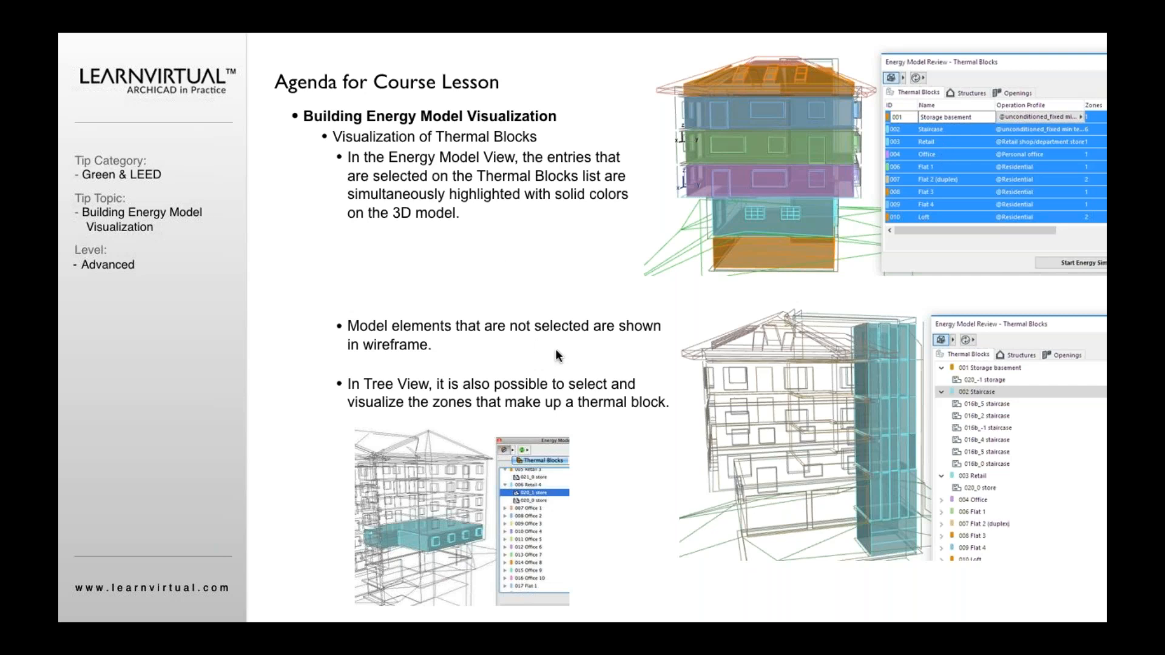
mouse_move(381, 336)
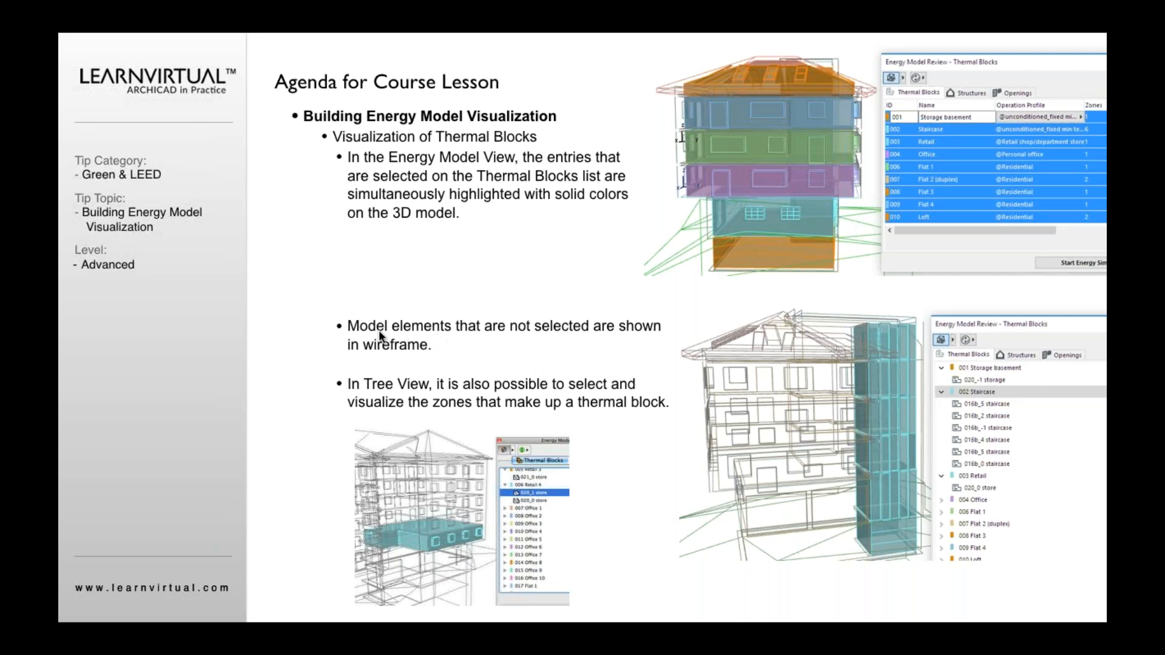
mouse_move(934, 340)
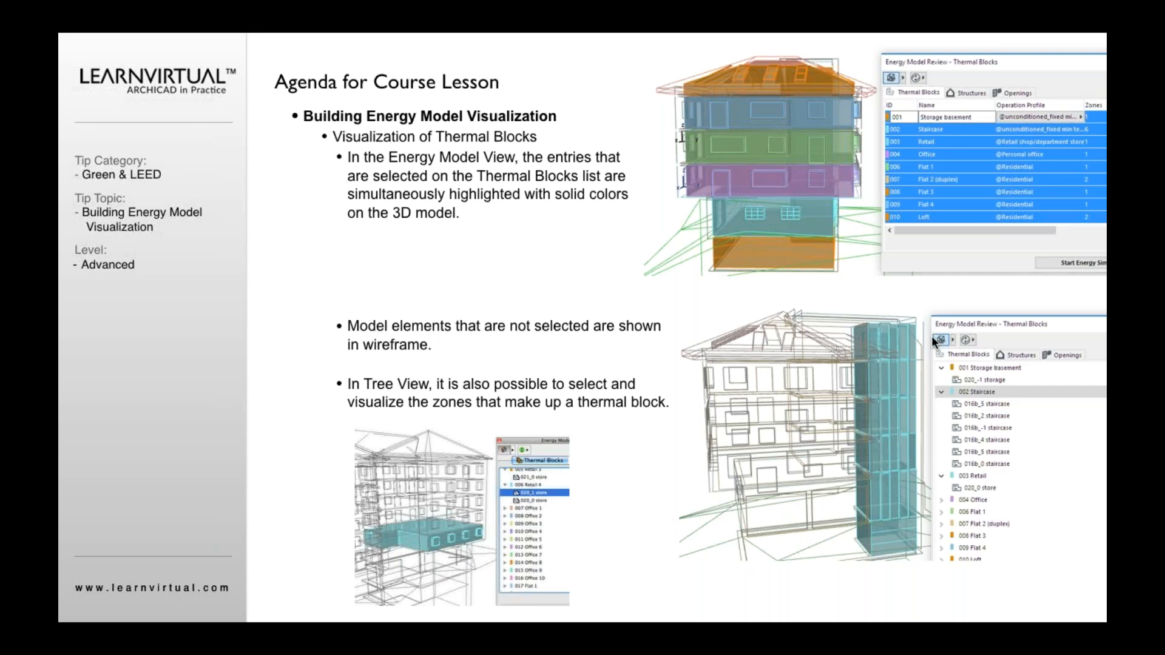
mouse_move(980, 345)
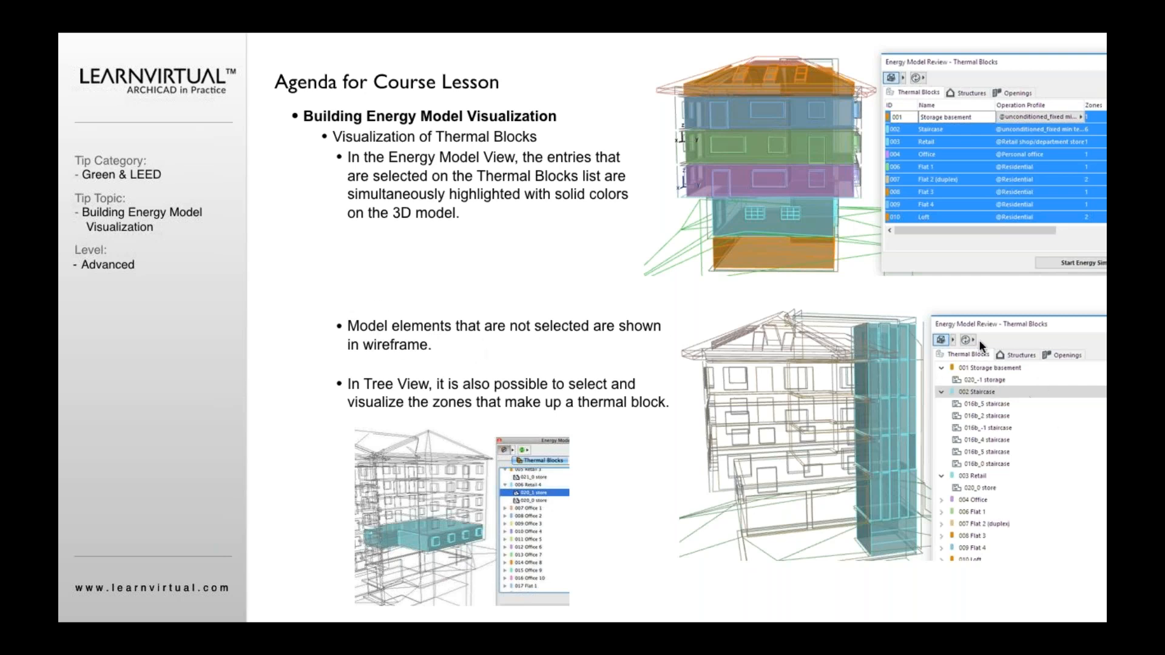
mouse_move(989, 394)
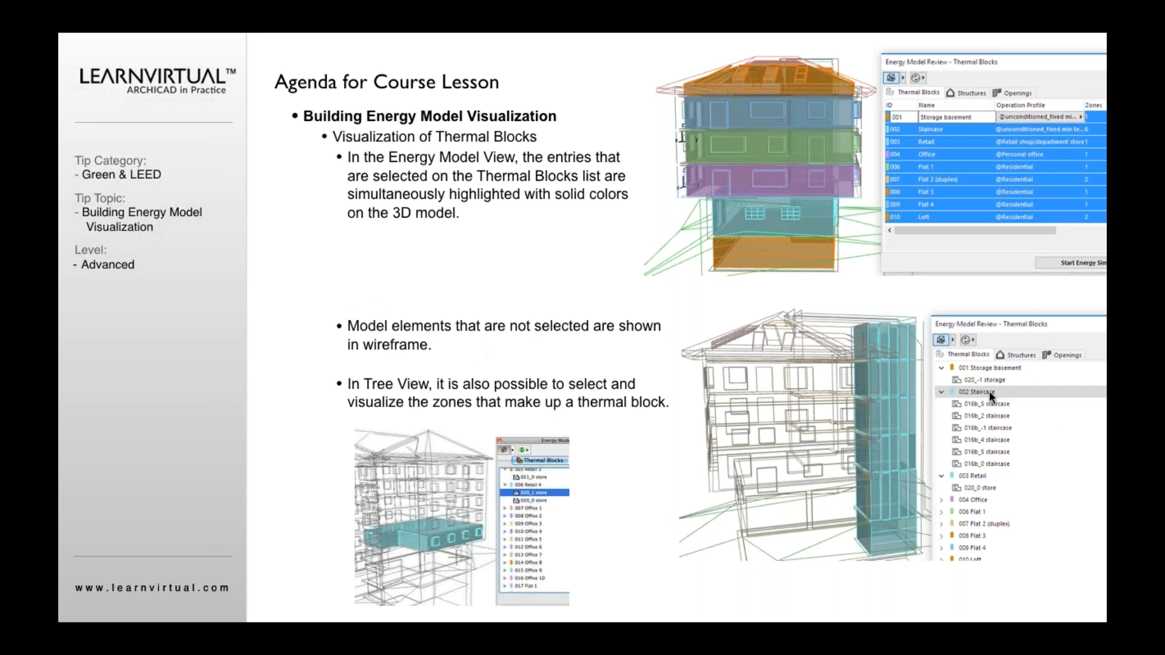
mouse_move(885, 335)
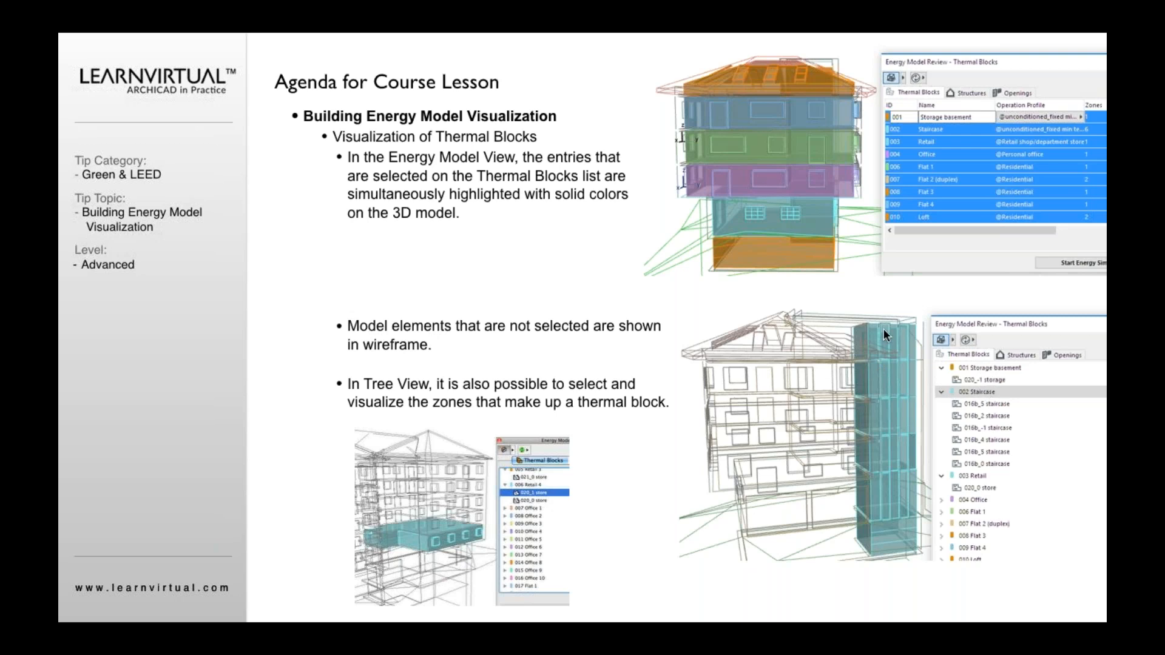
mouse_move(899, 539)
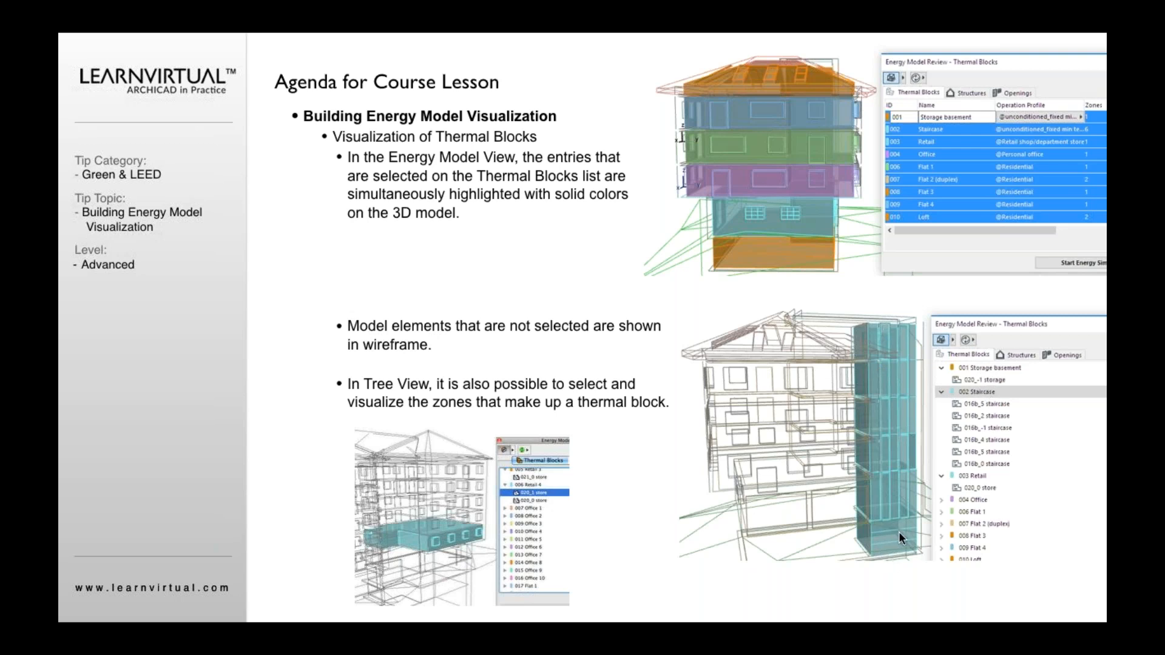
mouse_move(900, 351)
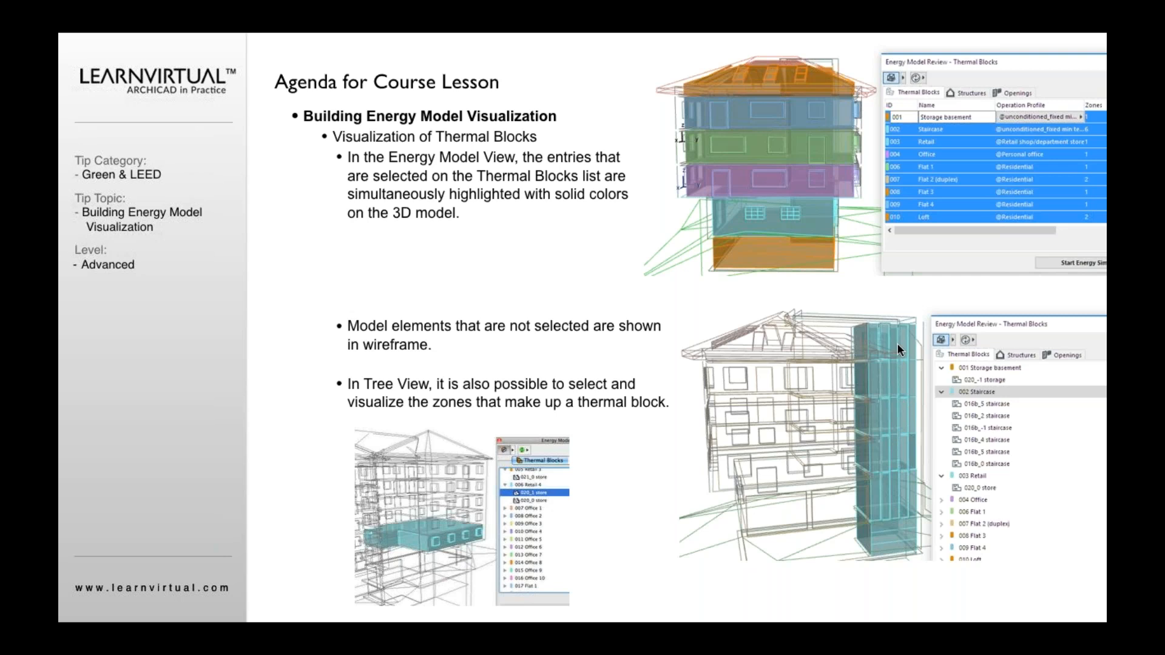
mouse_move(940, 126)
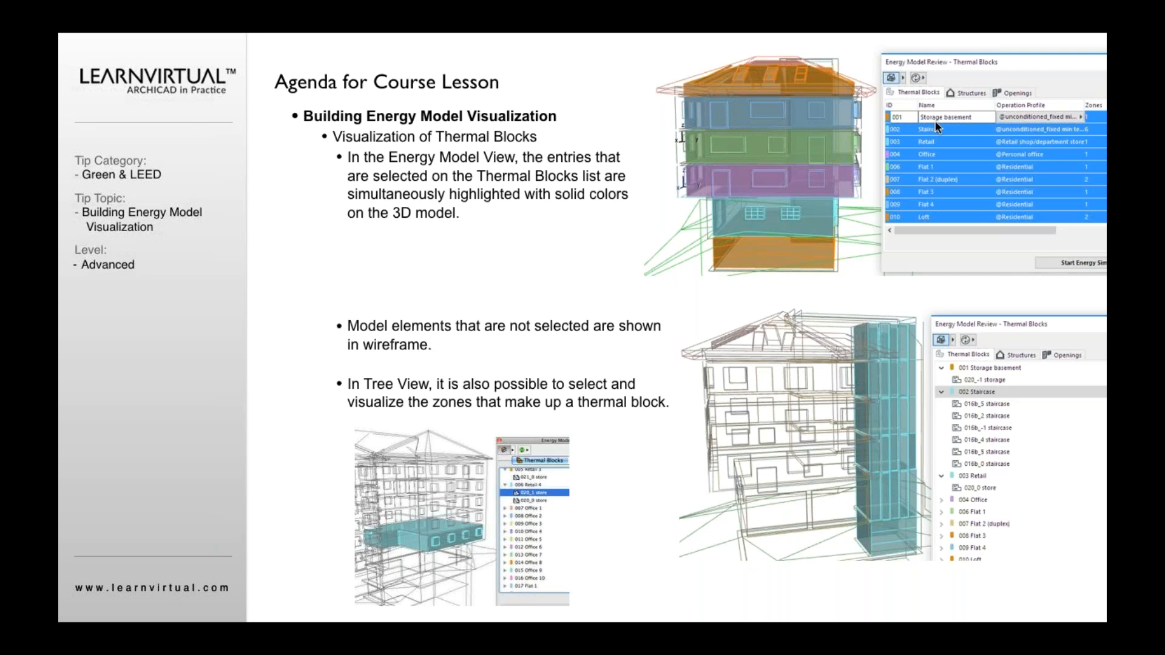
mouse_move(620, 420)
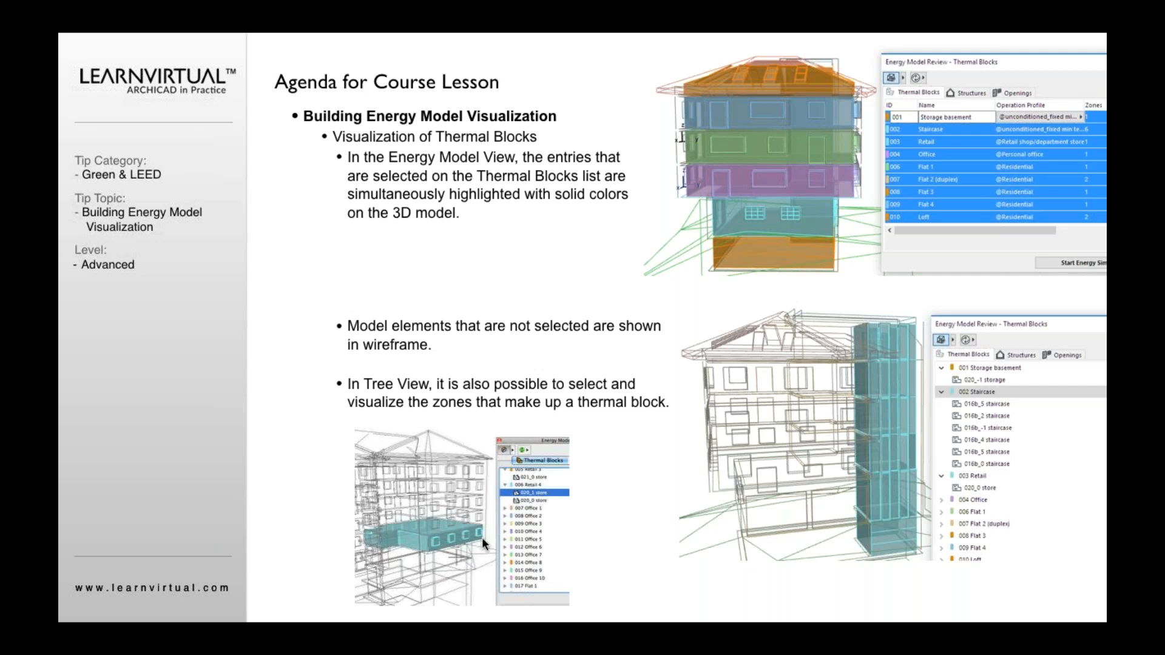
mouse_move(418, 546)
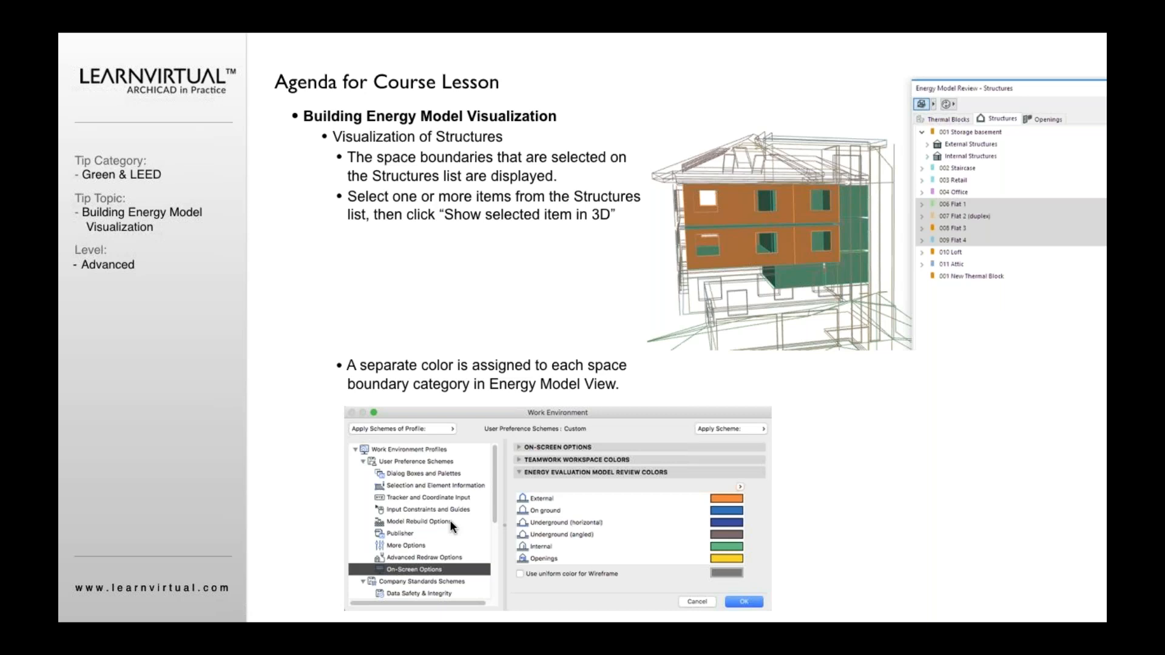
mouse_move(788, 290)
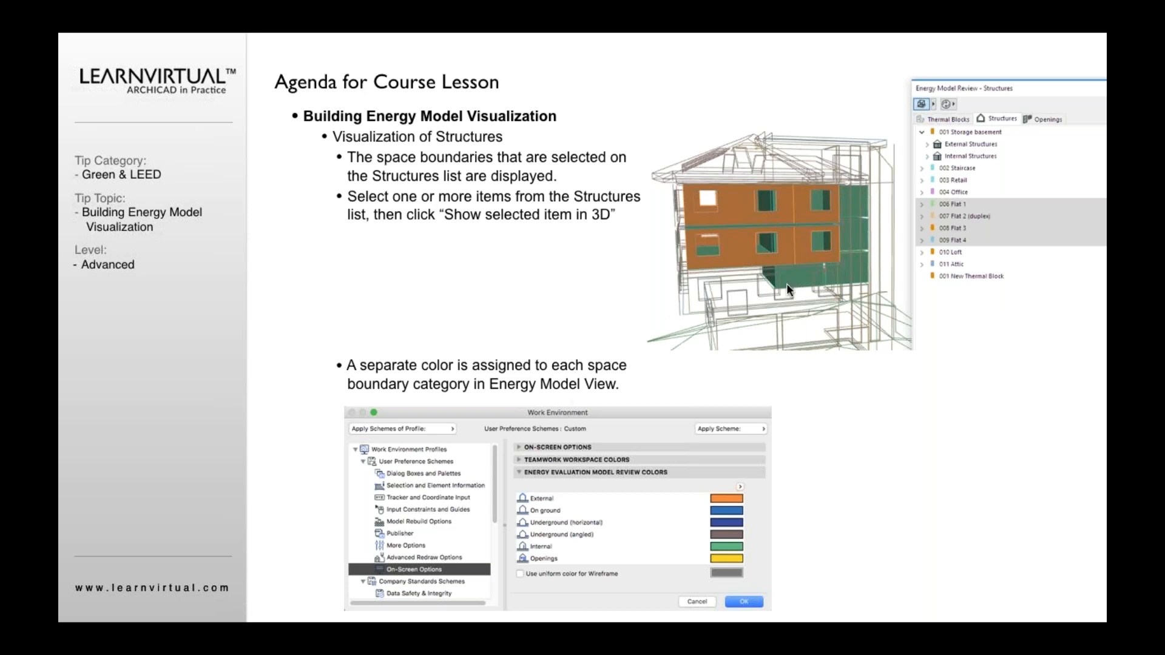
mouse_move(958, 253)
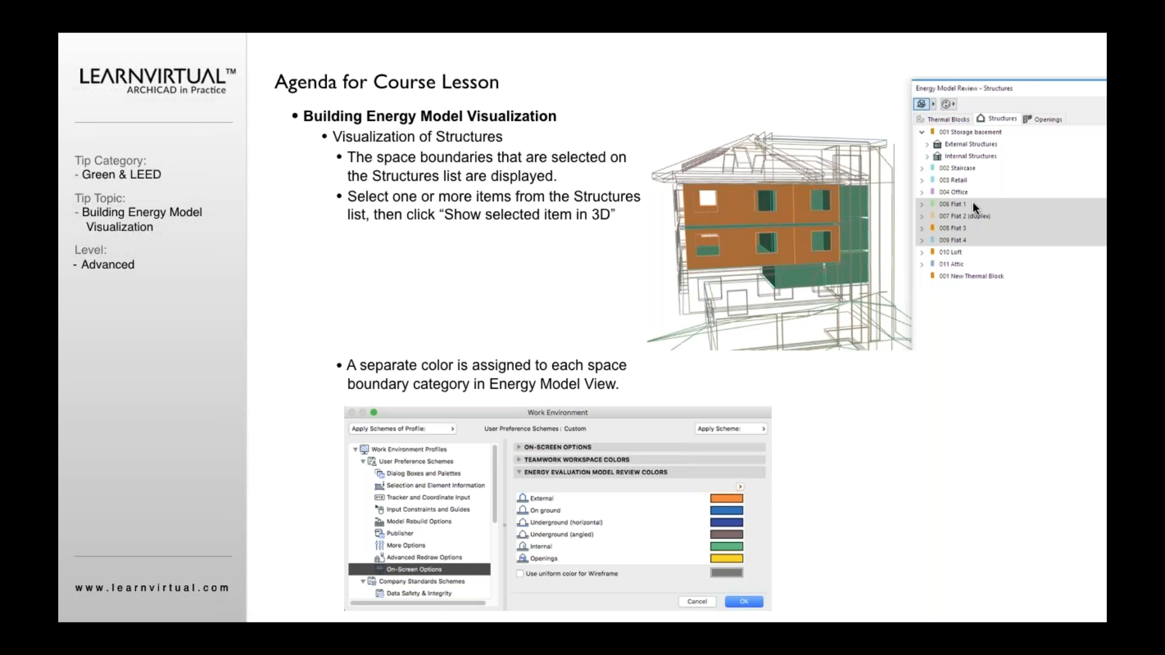
mouse_move(967, 246)
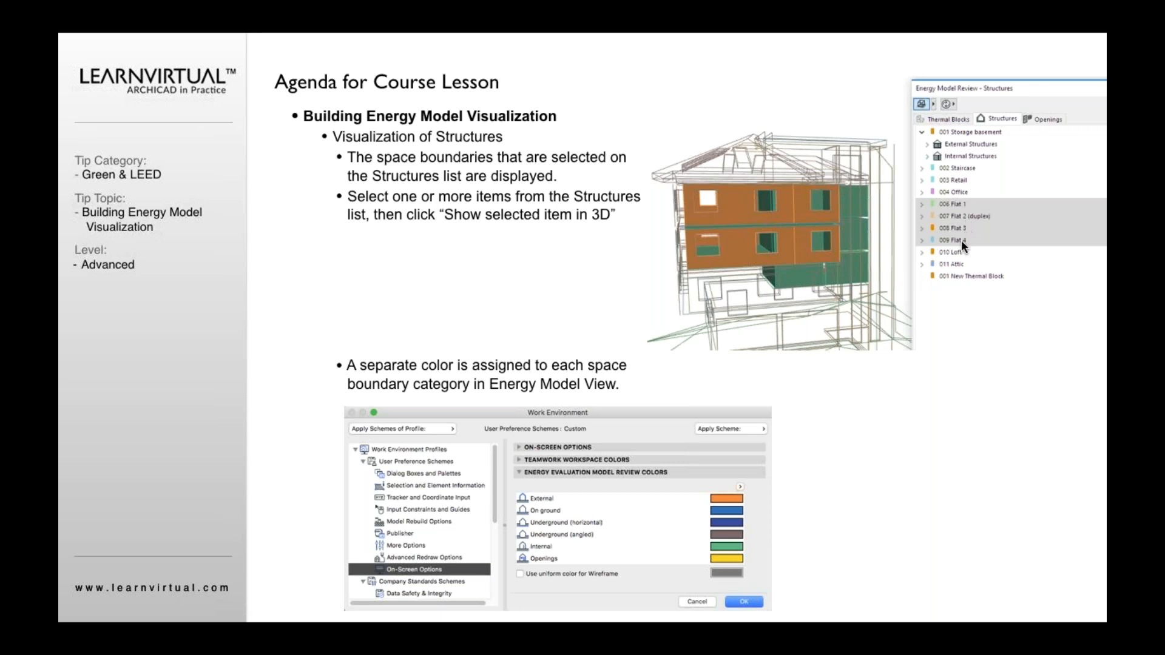
mouse_move(719, 227)
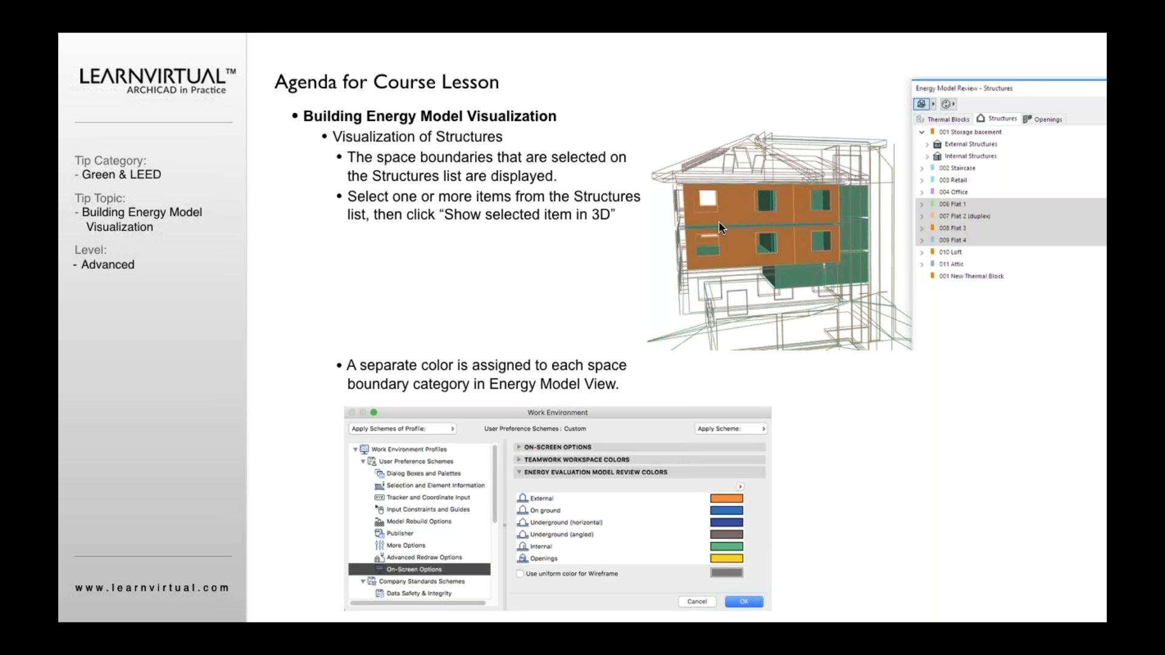
mouse_move(786, 280)
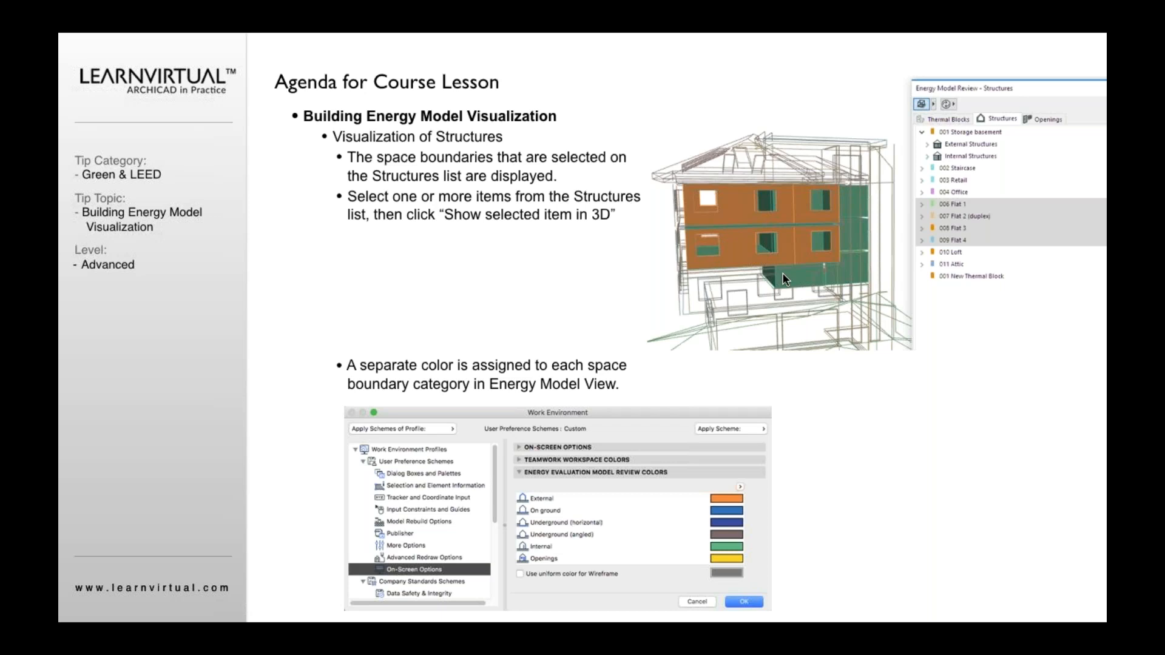
mouse_move(878, 288)
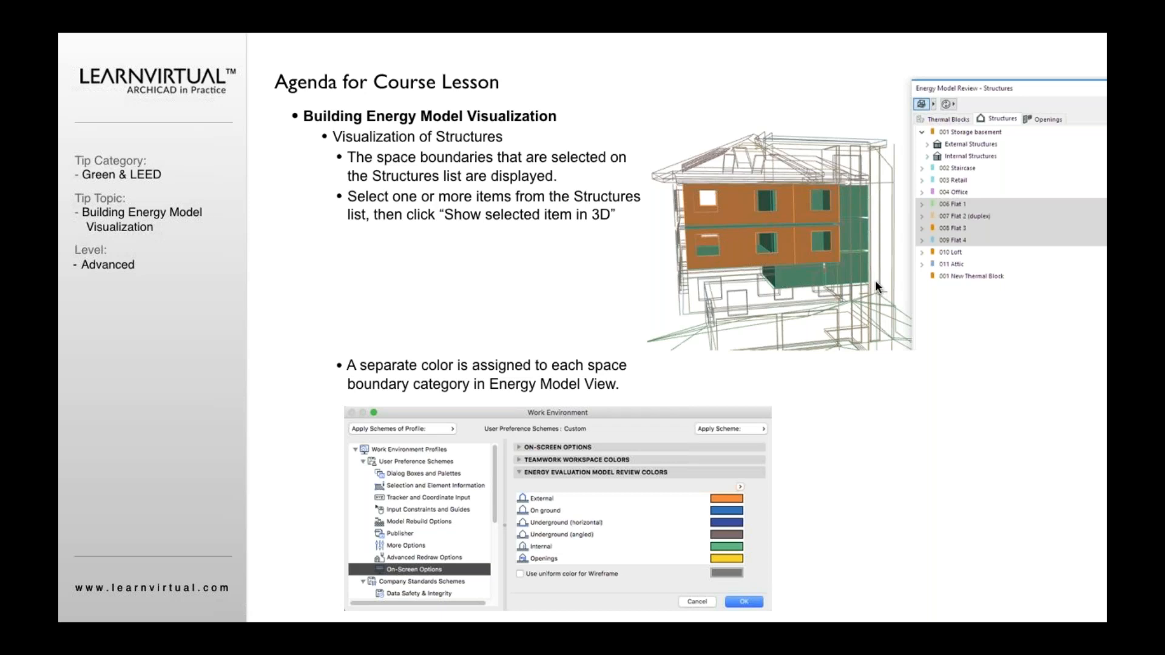
mouse_move(861, 284)
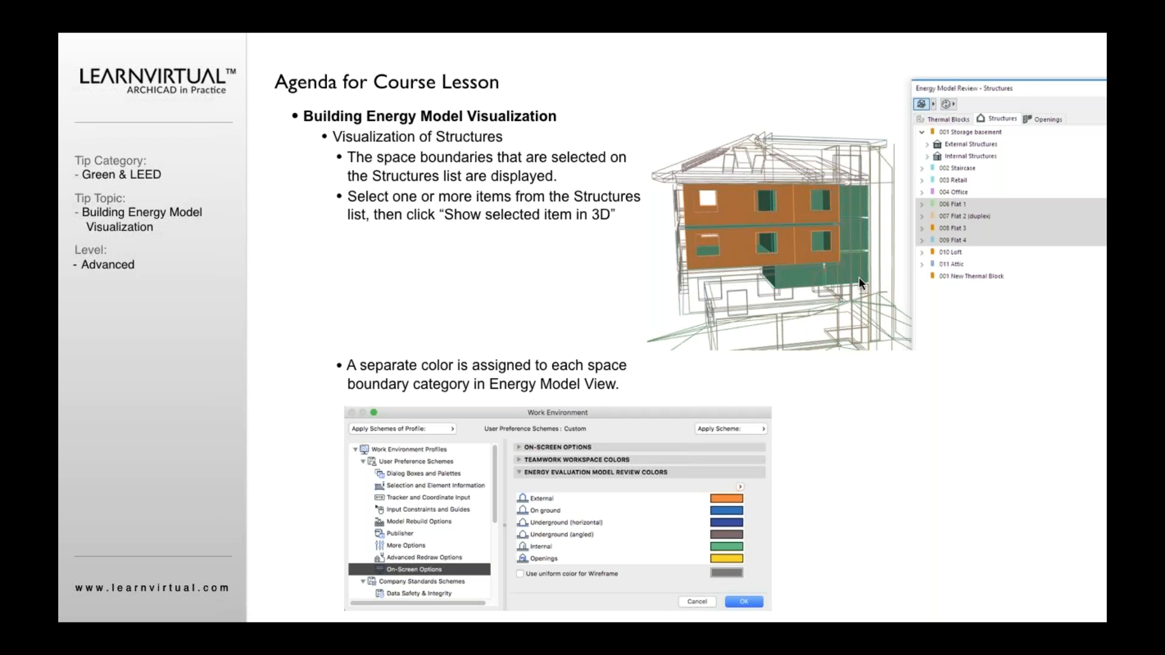
mouse_move(677, 377)
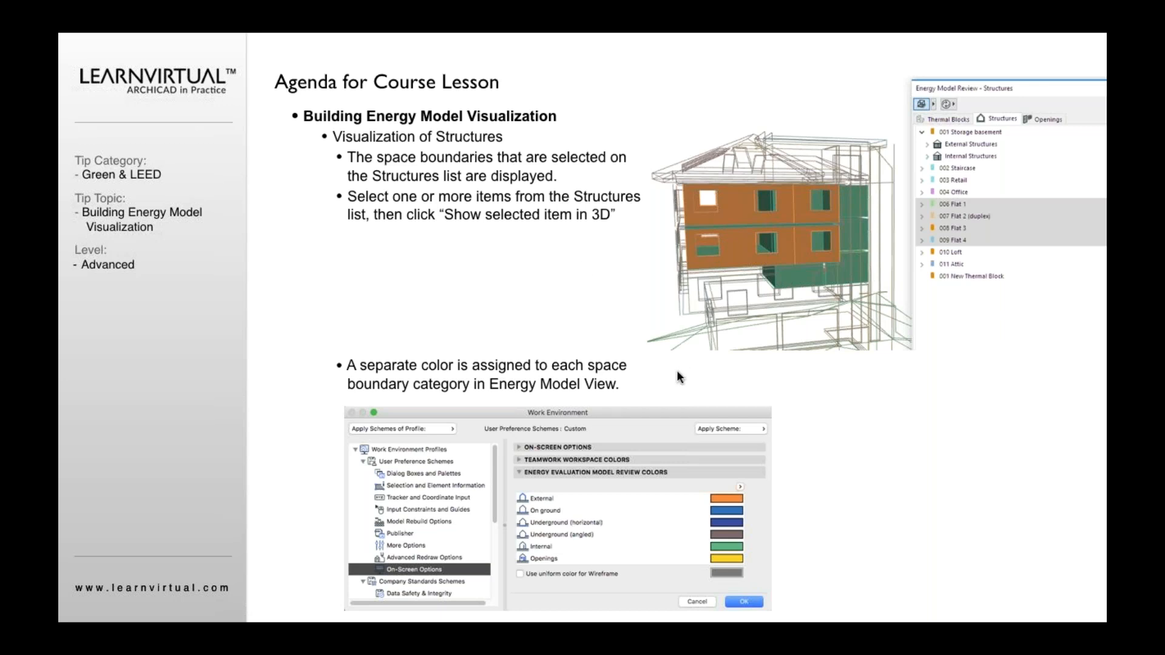
mouse_move(423, 367)
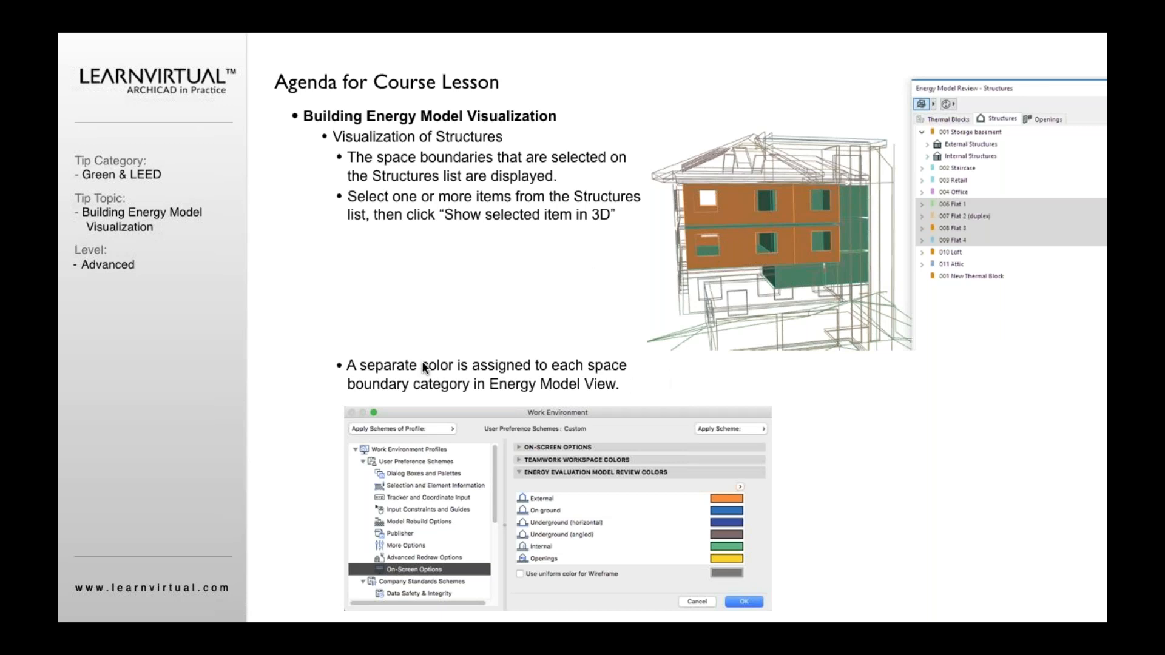
mouse_move(550, 387)
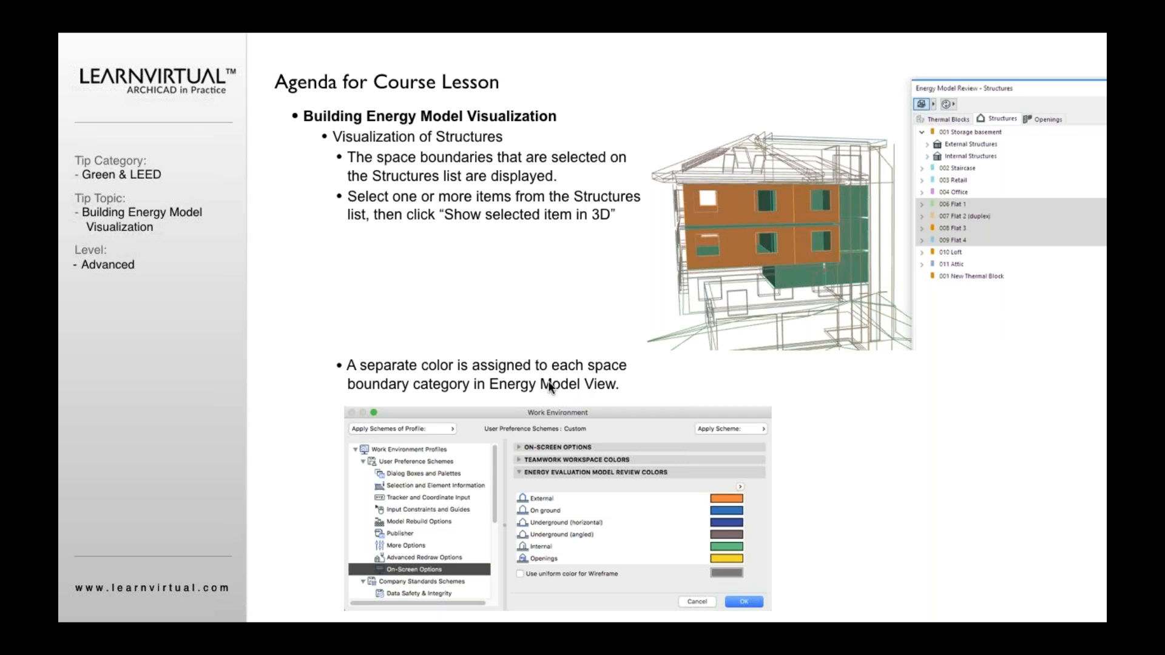
mouse_move(467, 415)
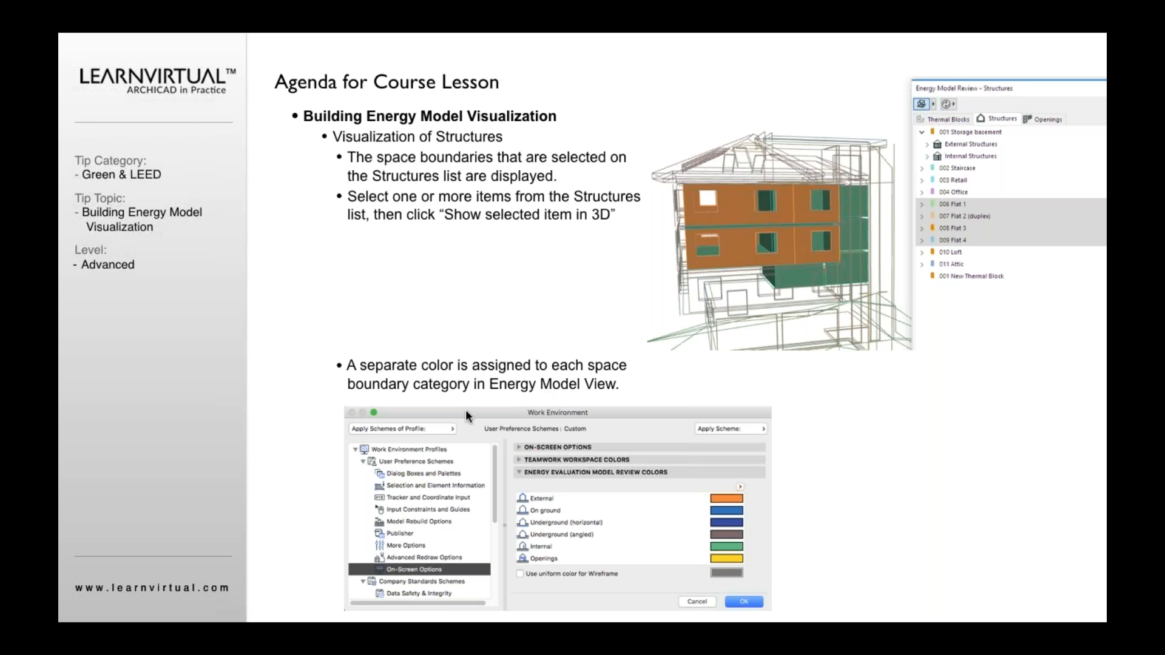
mouse_move(393, 582)
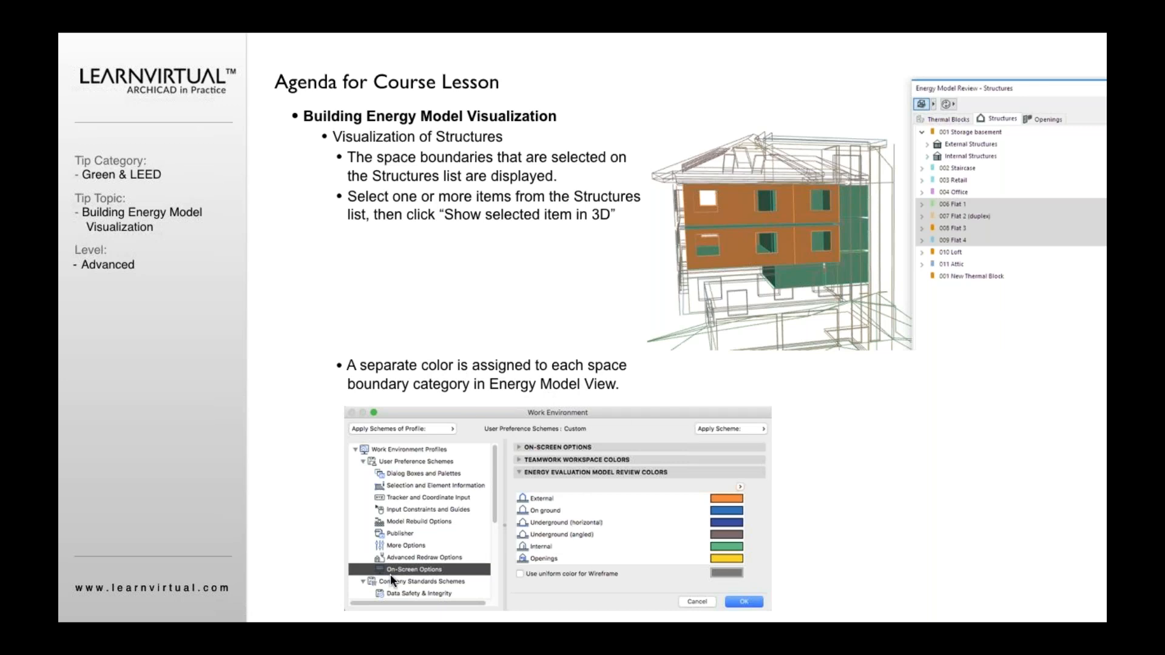
mouse_move(519, 477)
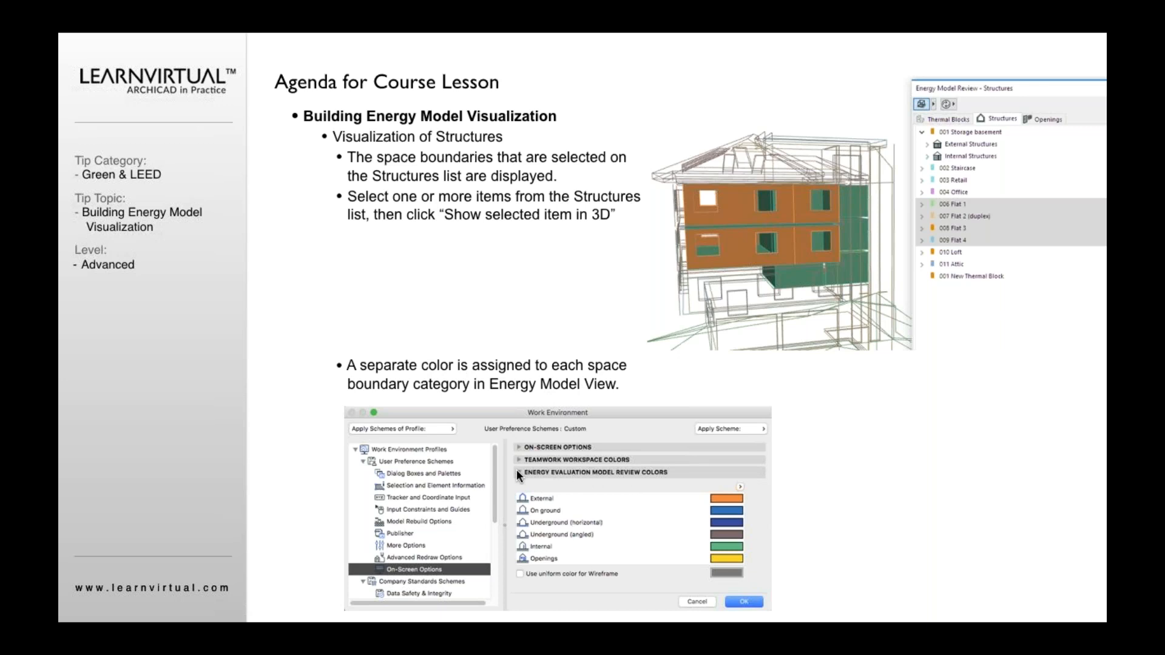
mouse_move(601, 479)
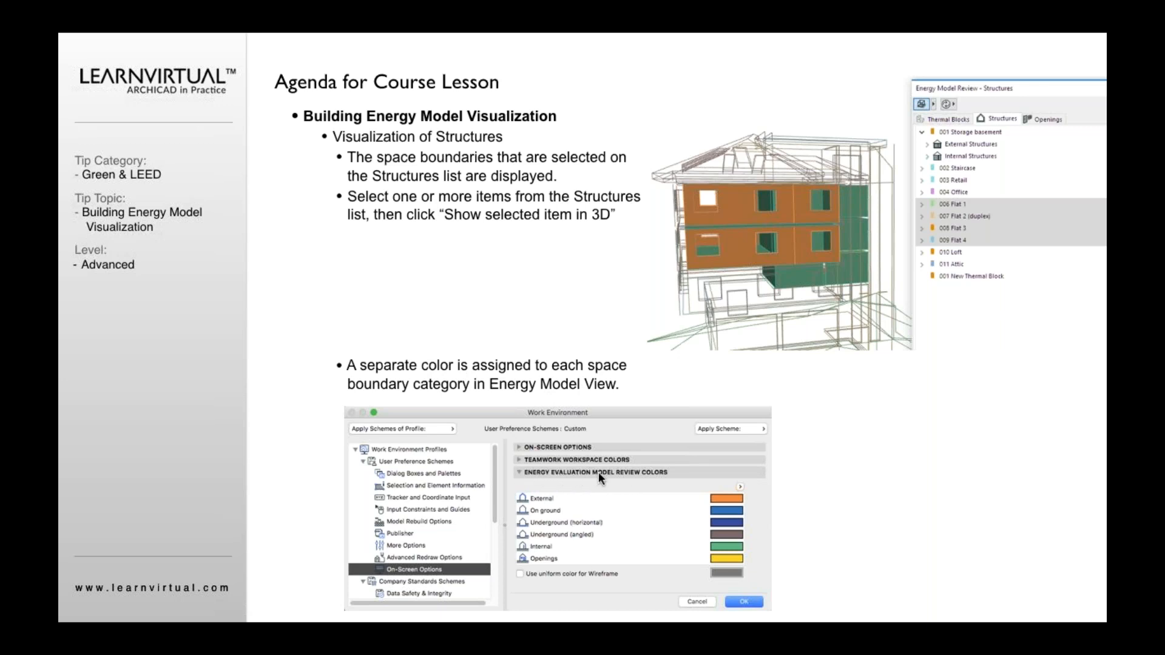
mouse_move(662, 487)
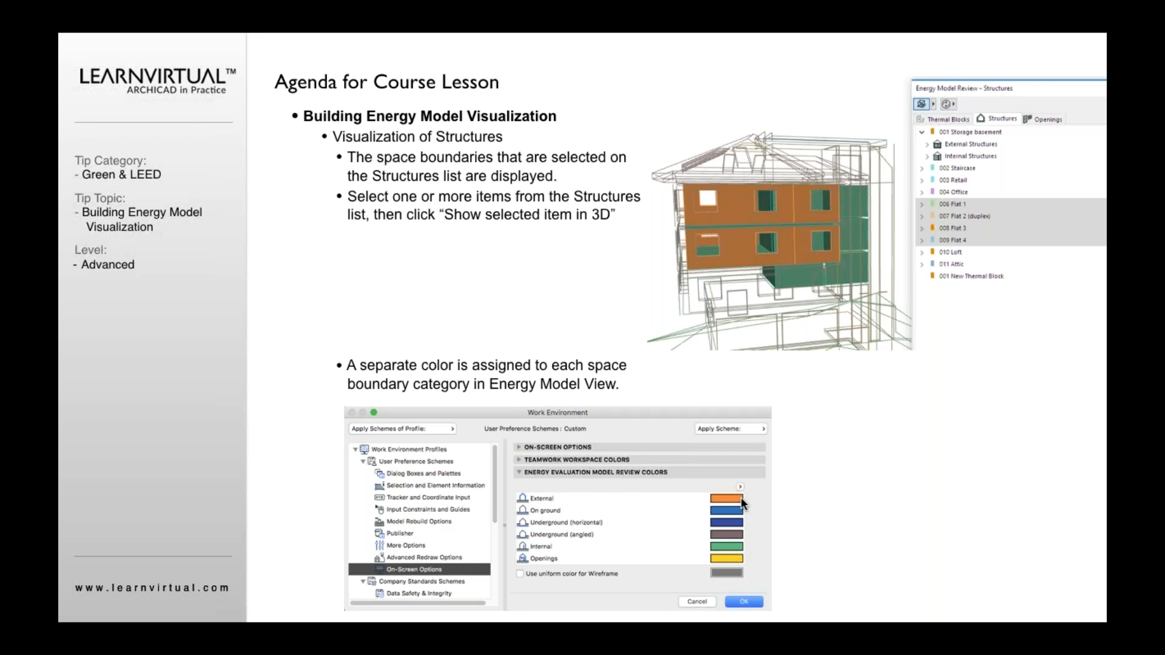
mouse_move(741, 511)
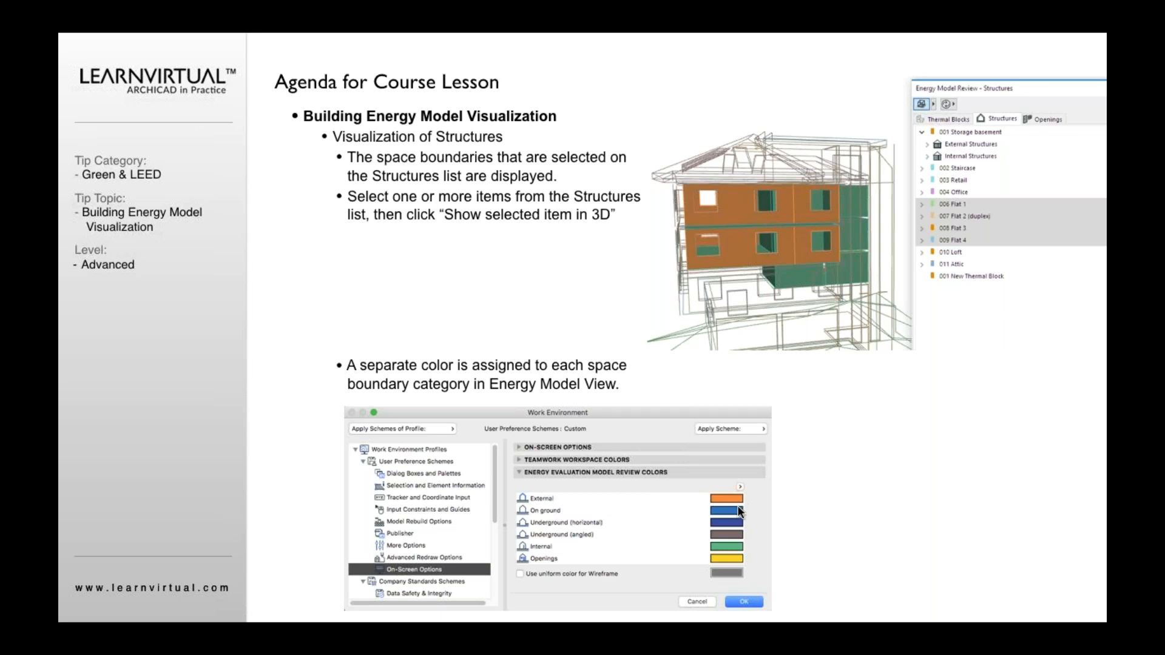
mouse_move(742, 529)
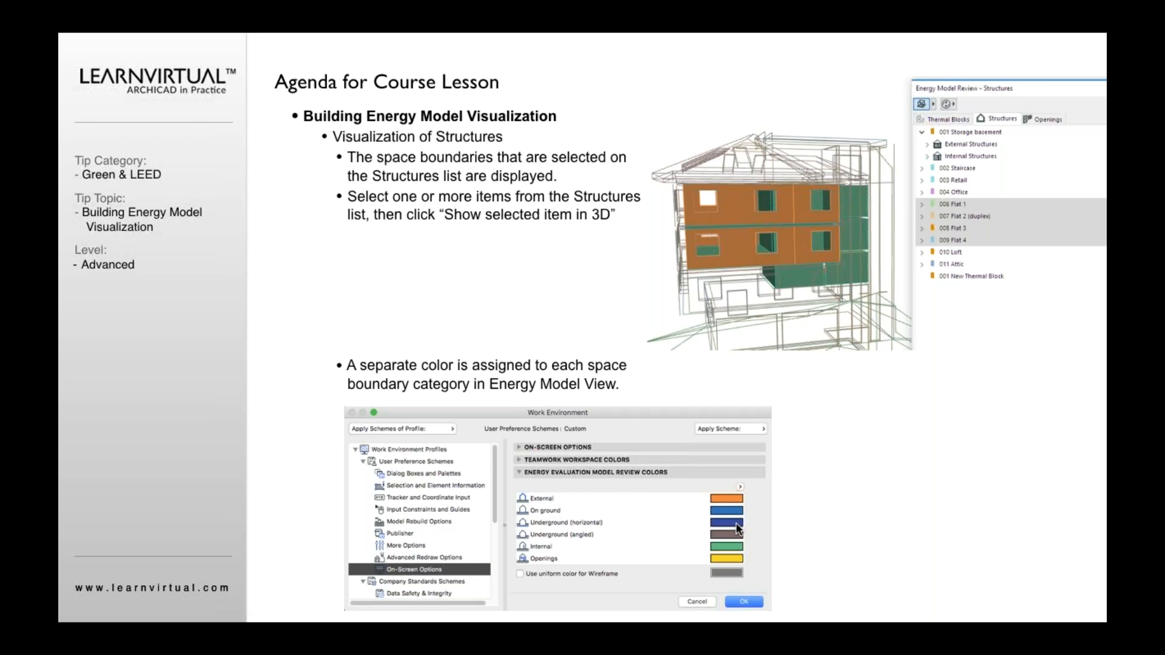
mouse_move(728, 540)
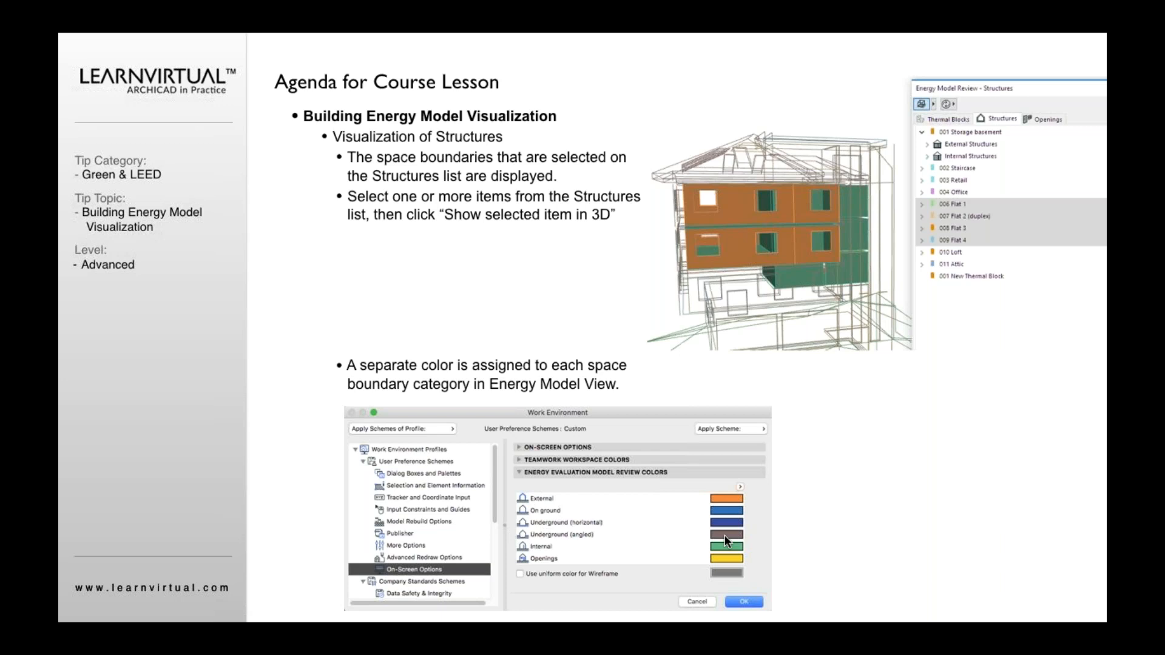
mouse_move(529, 553)
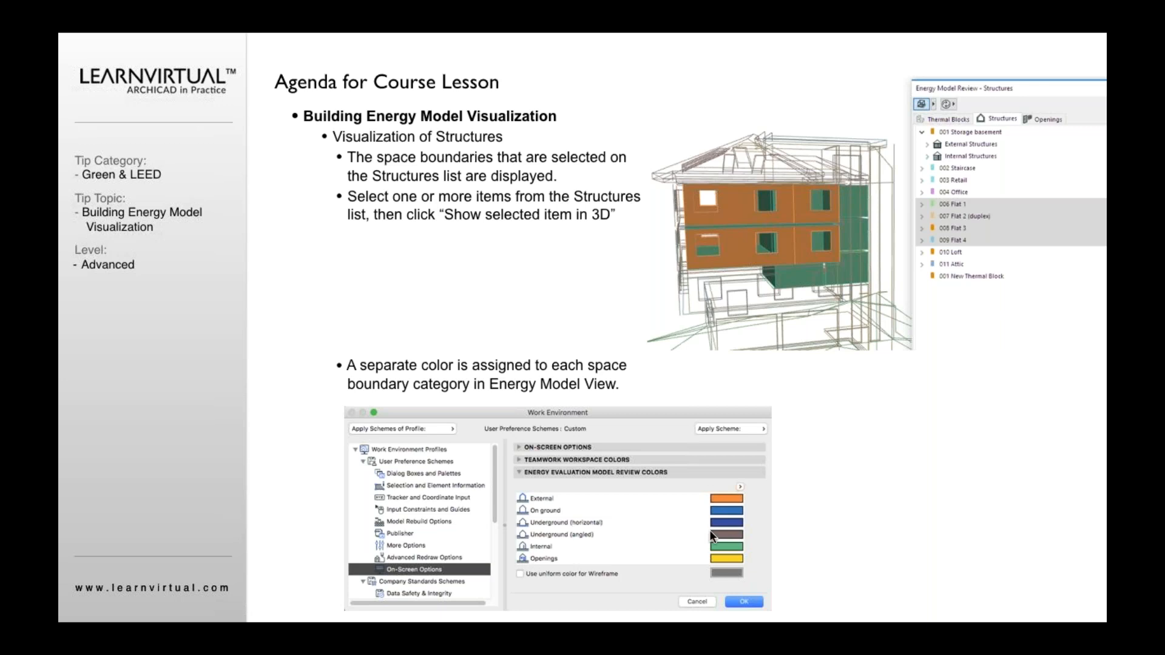
mouse_move(765, 519)
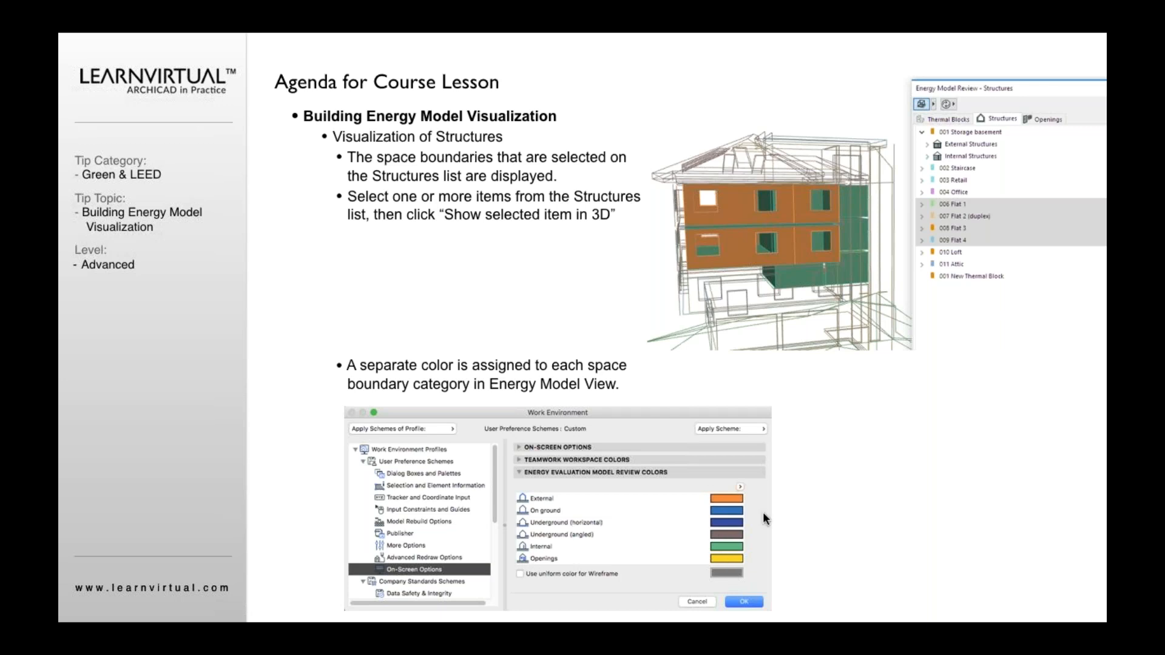
mouse_move(929, 493)
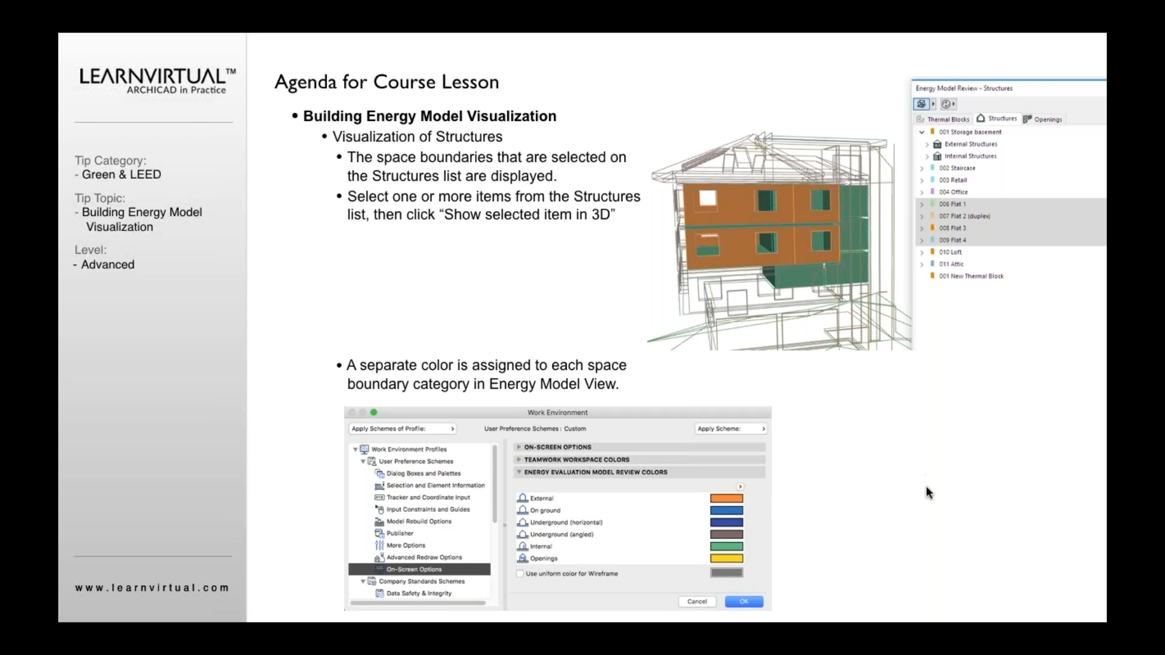